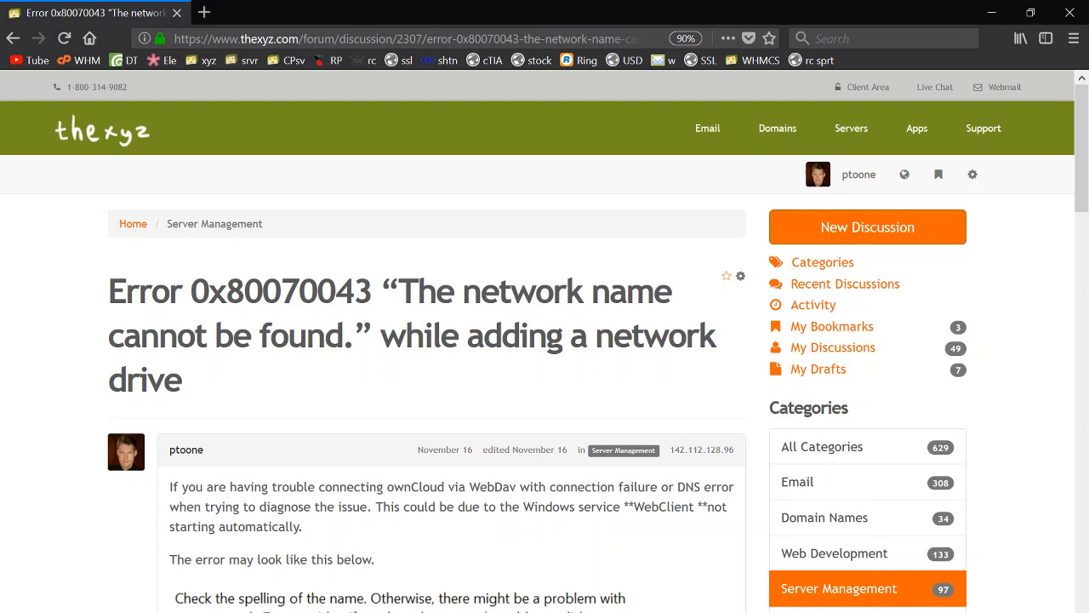
Step: Select the error code in the post title, then scroll down to the Solution section
{"action": "double_click", "coordinate": [239, 291]}
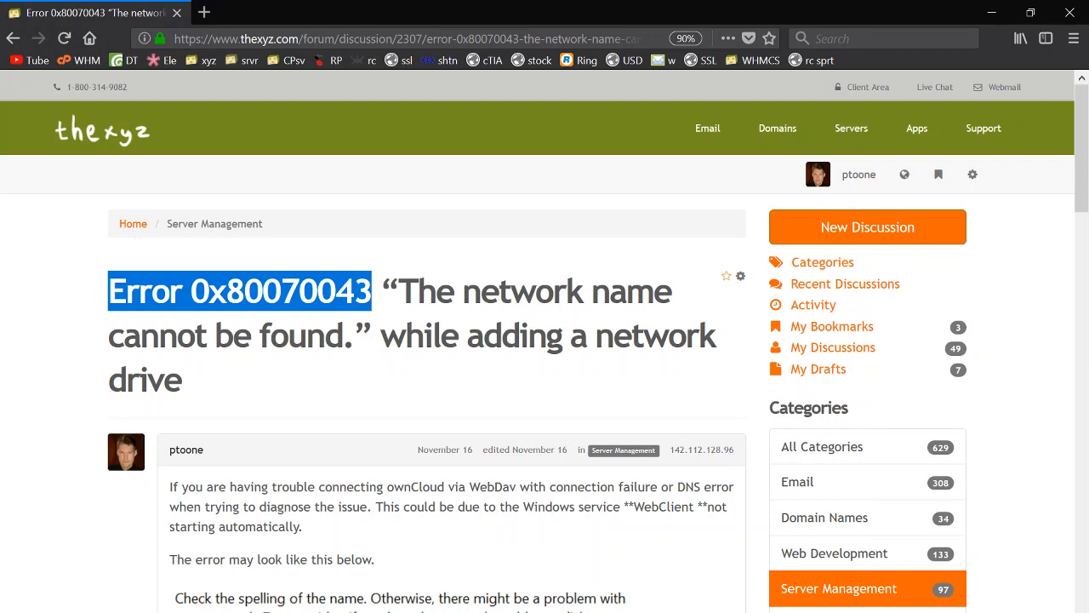
{"action": "left_click", "coordinate": [429, 368]}
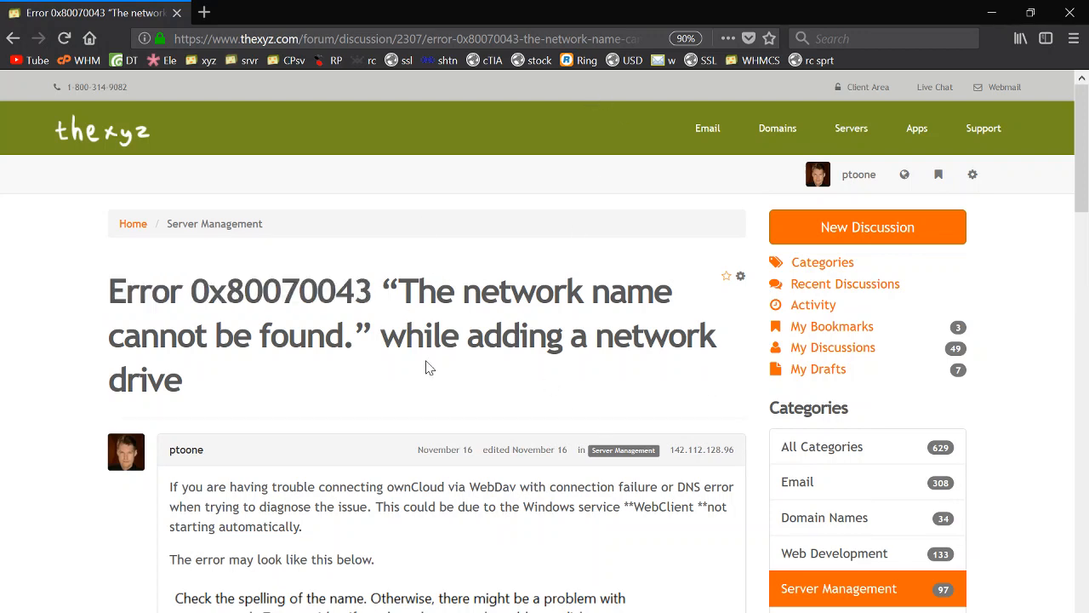
{"action": "scroll", "scroll_direction": "down", "scroll_amount": 3}
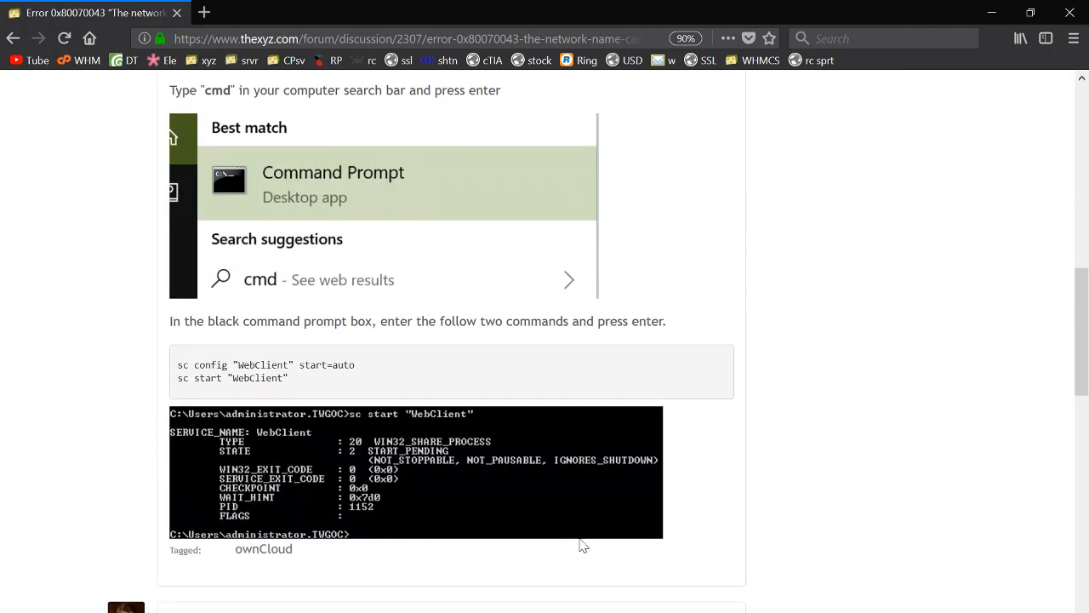
{"action": "mouse_move", "coordinate": [813, 456]}
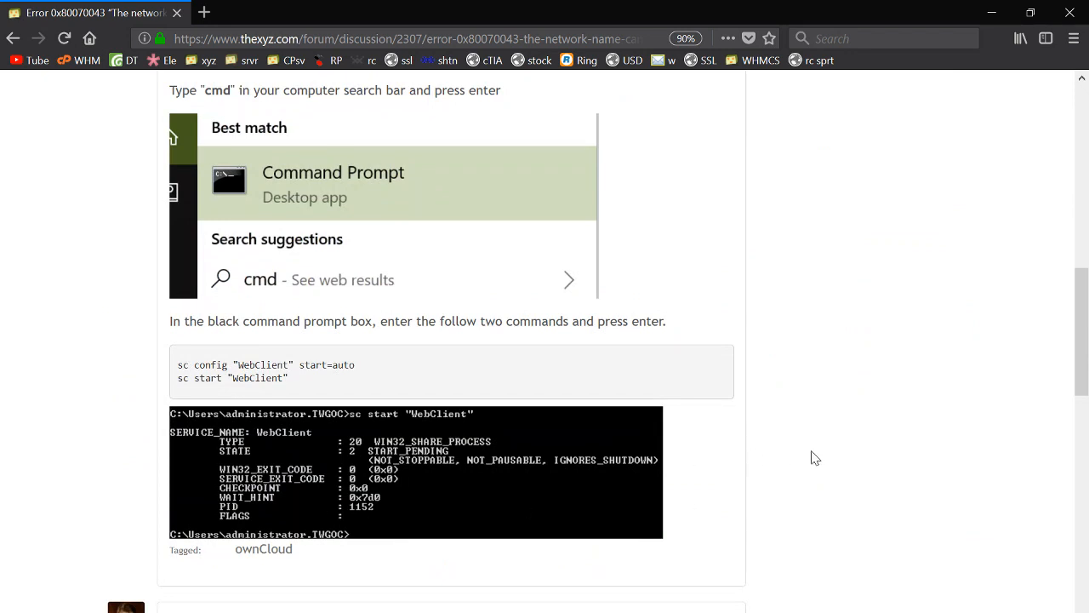
{"action": "mouse_move", "coordinate": [582, 476]}
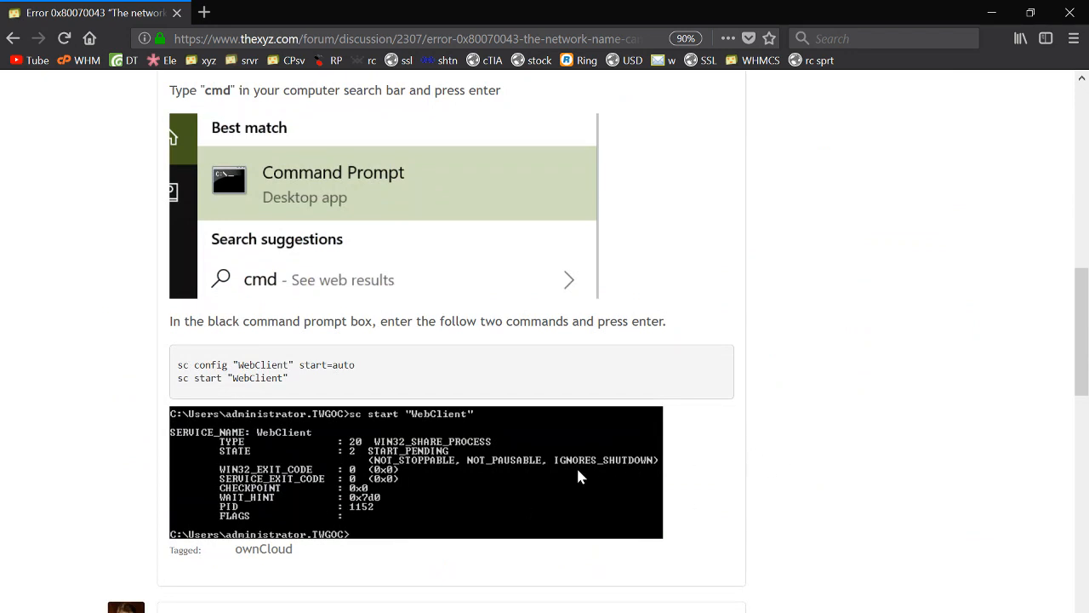
{"action": "mouse_move", "coordinate": [313, 409]}
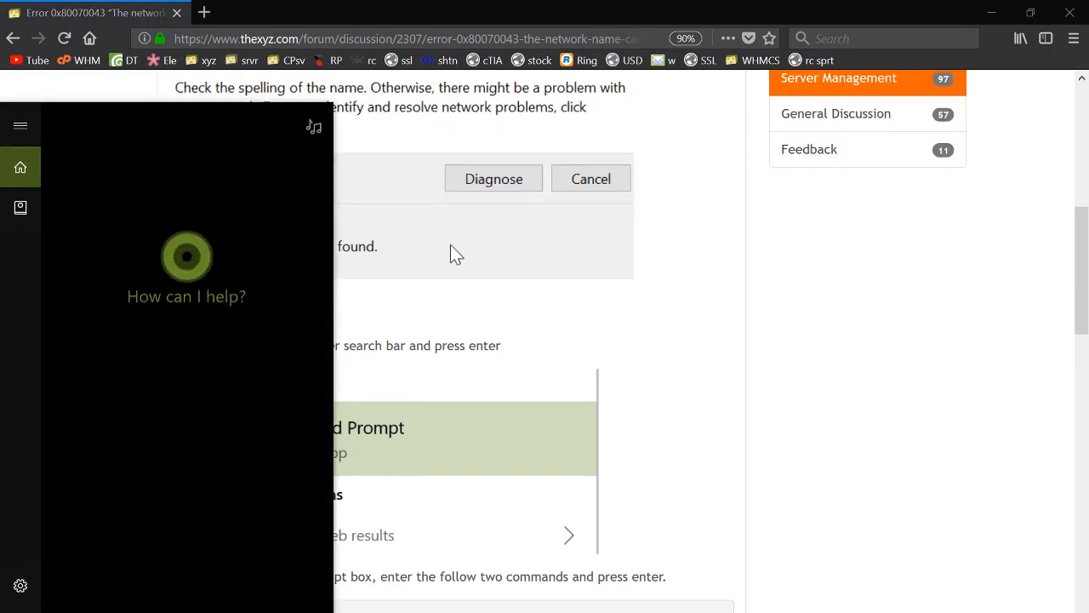
Step: Search for 'cmd' and run the Command Prompt result as administrator
{"action": "type", "text": "cmd"}
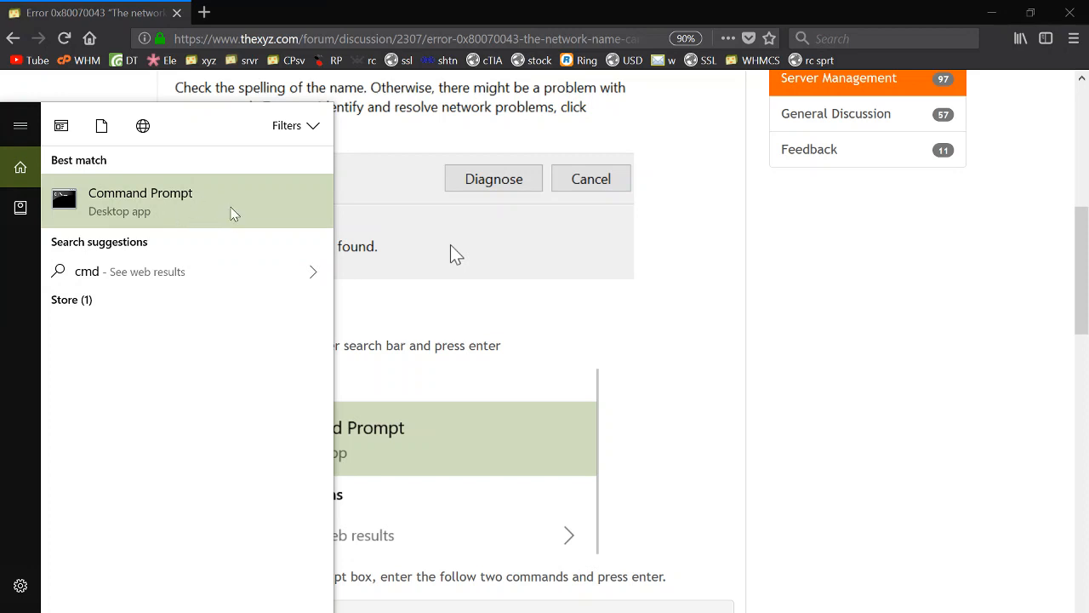
{"action": "right_click", "coordinate": [139, 201]}
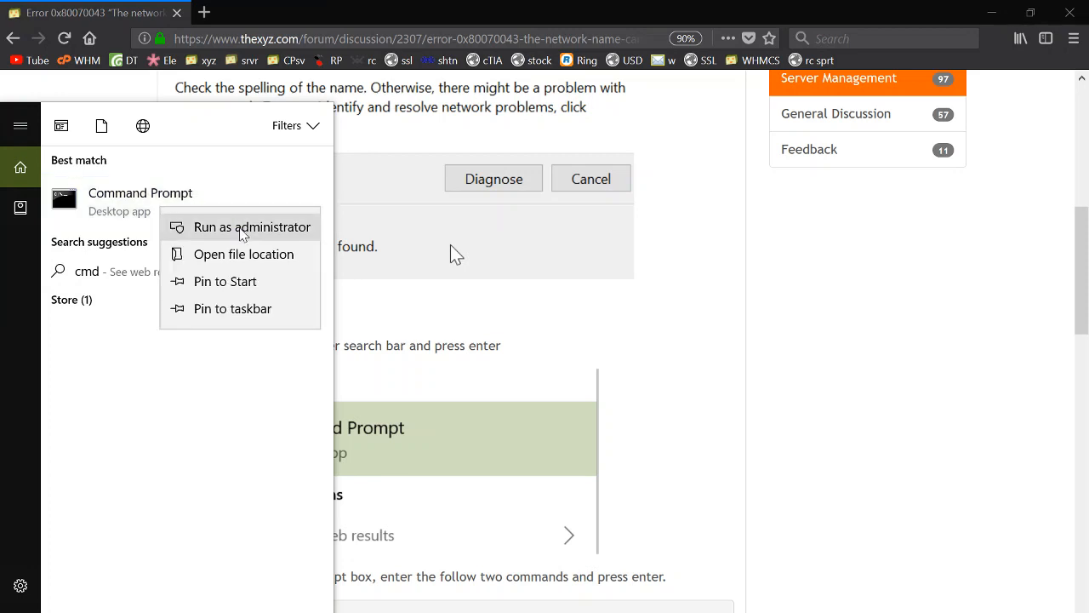
{"action": "left_click", "coordinate": [251, 227]}
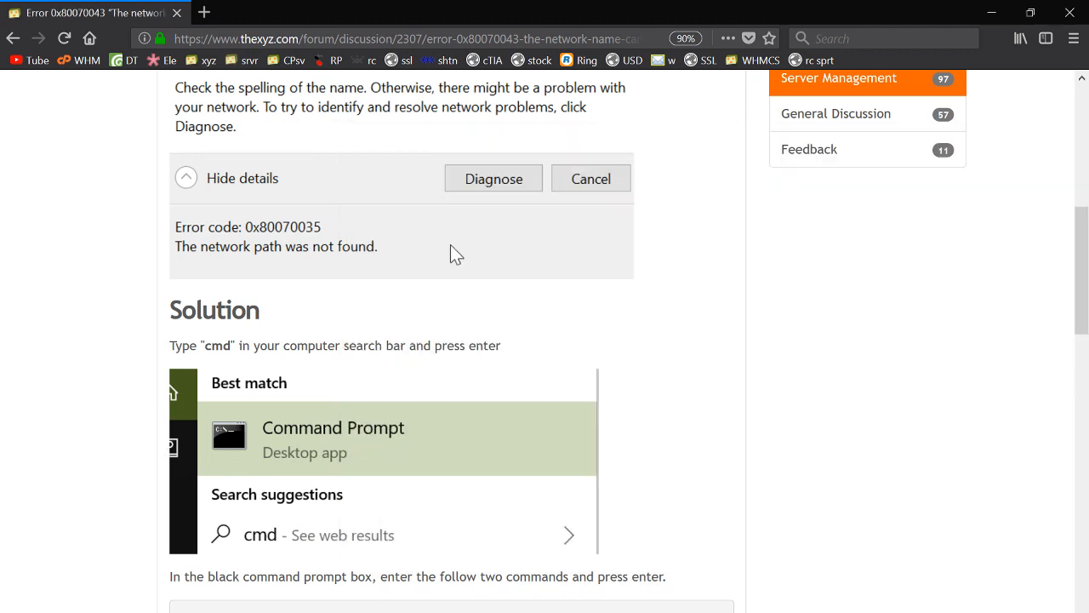
{"action": "mouse_move", "coordinate": [572, 531]}
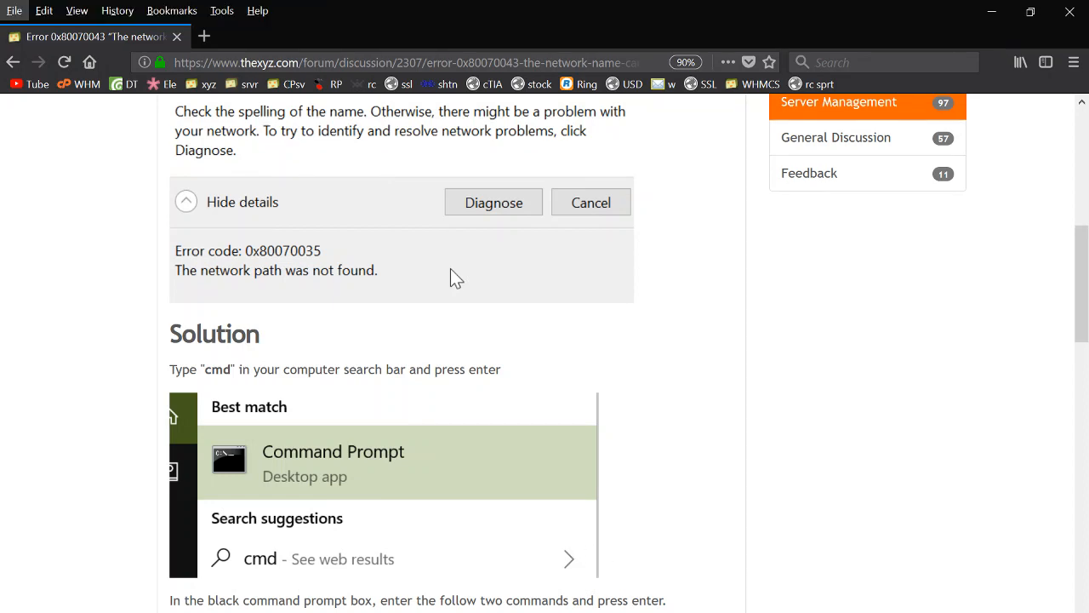
{"action": "mouse_move", "coordinate": [434, 500]}
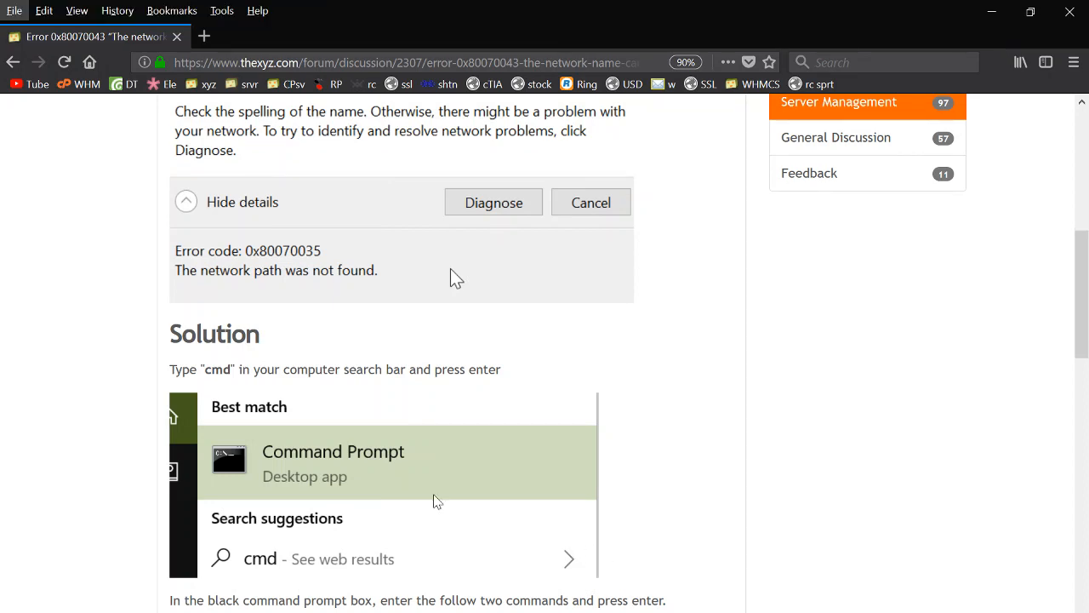
Step: Approve the elevation prompt so the administrator Command Prompt opens
{"action": "left_click", "coordinate": [333, 463]}
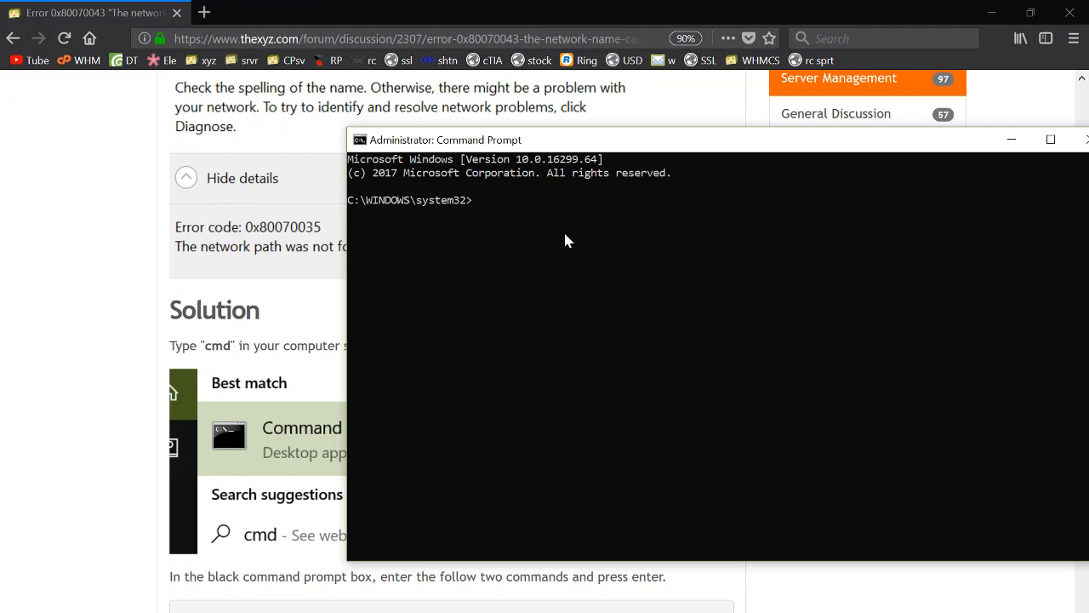
Step: Run sc config "WebClient" start=auto so the WebClient service auto-starts
{"action": "type", "text": "sc config \"WebClient\" start=auto"}
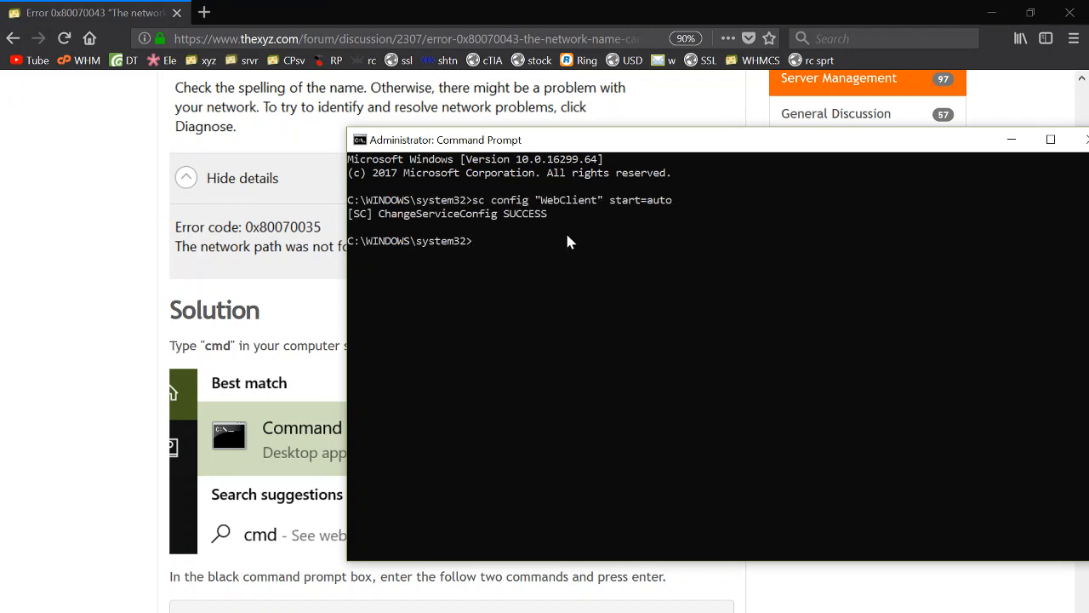
{"action": "mouse_move", "coordinate": [332, 228]}
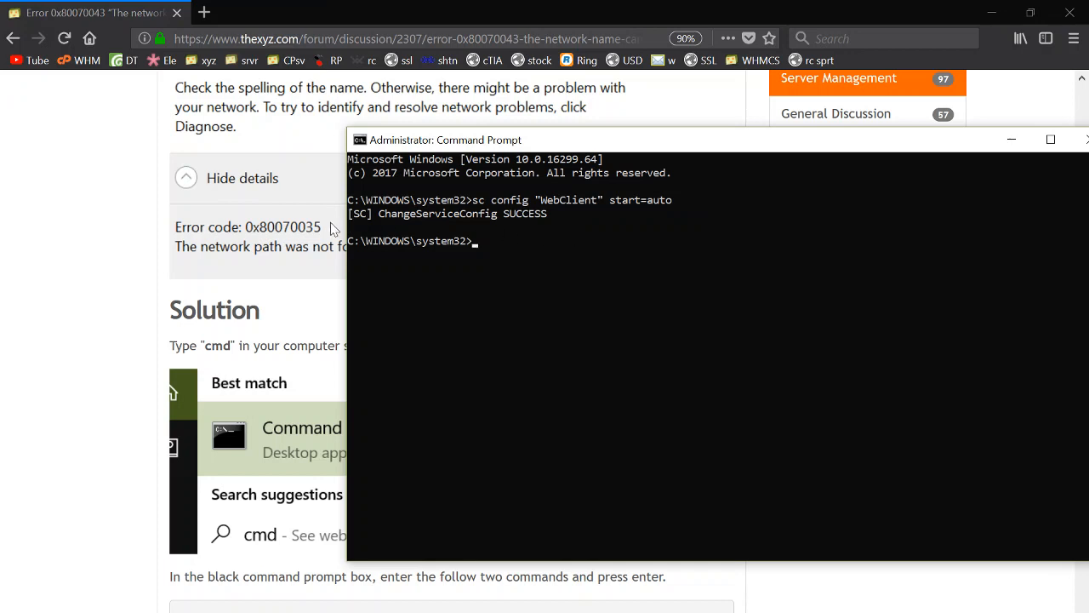
{"action": "mouse_move", "coordinate": [100, 306]}
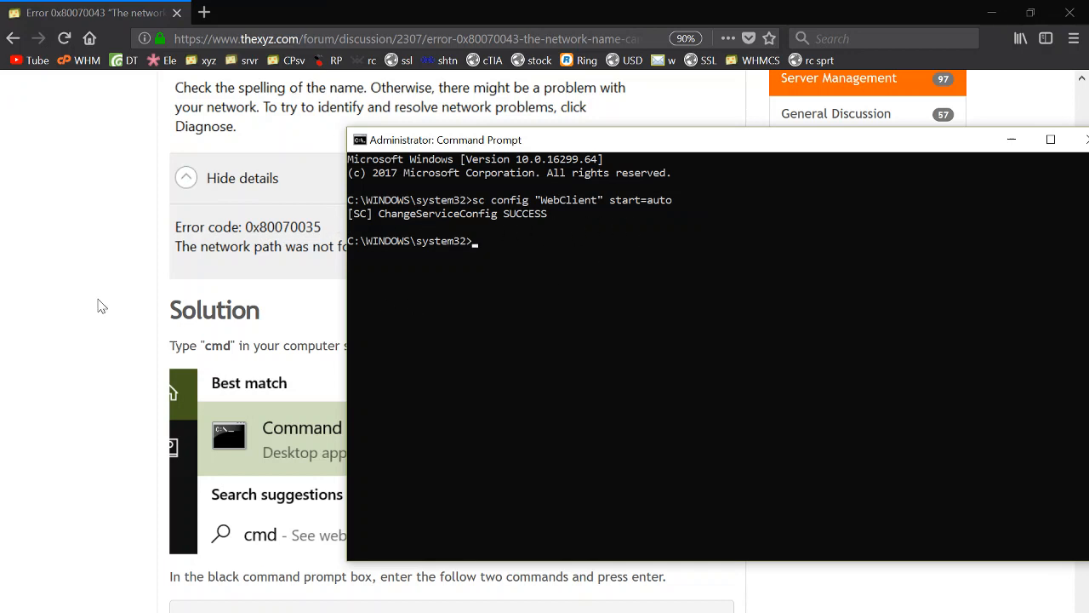
{"action": "left_click", "coordinate": [1011, 139]}
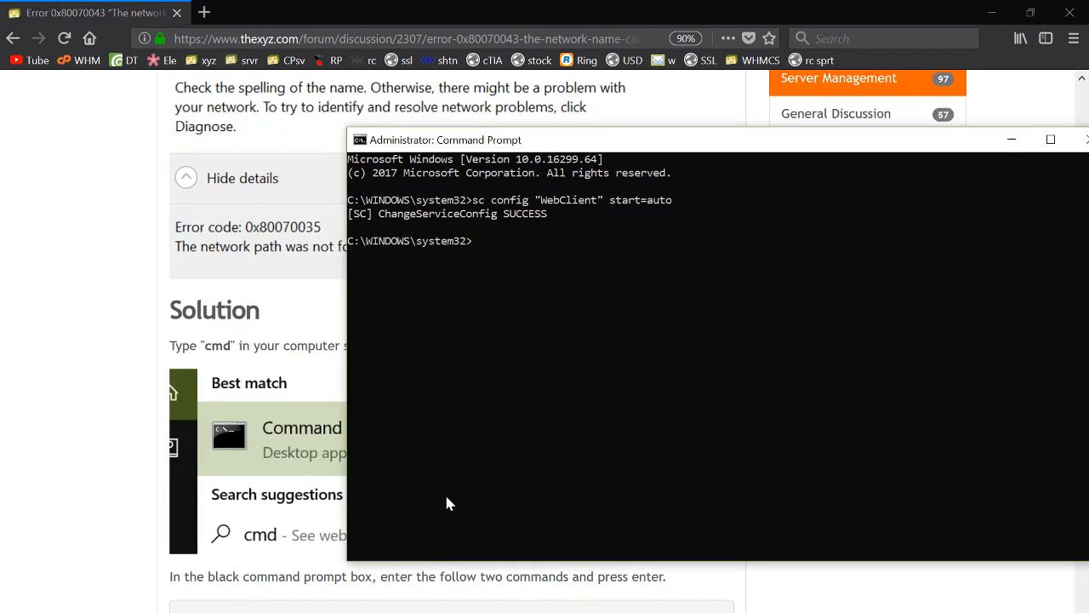
Step: Run sc start "WebClient" to start the WebClient service
{"action": "type", "text": "sc start \"WebClient\""}
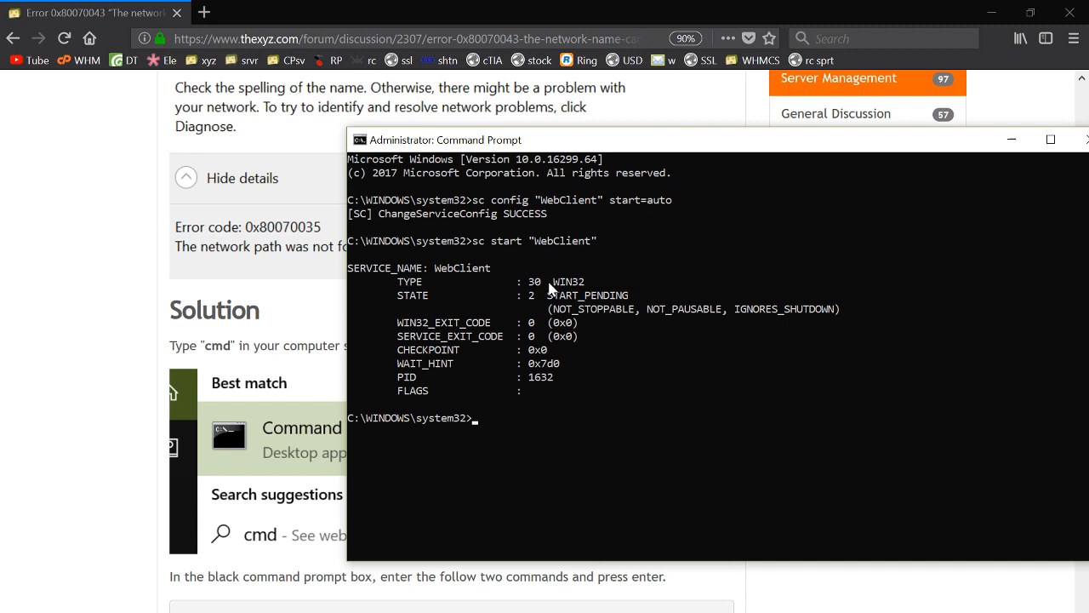
{"action": "mouse_move", "coordinate": [521, 335]}
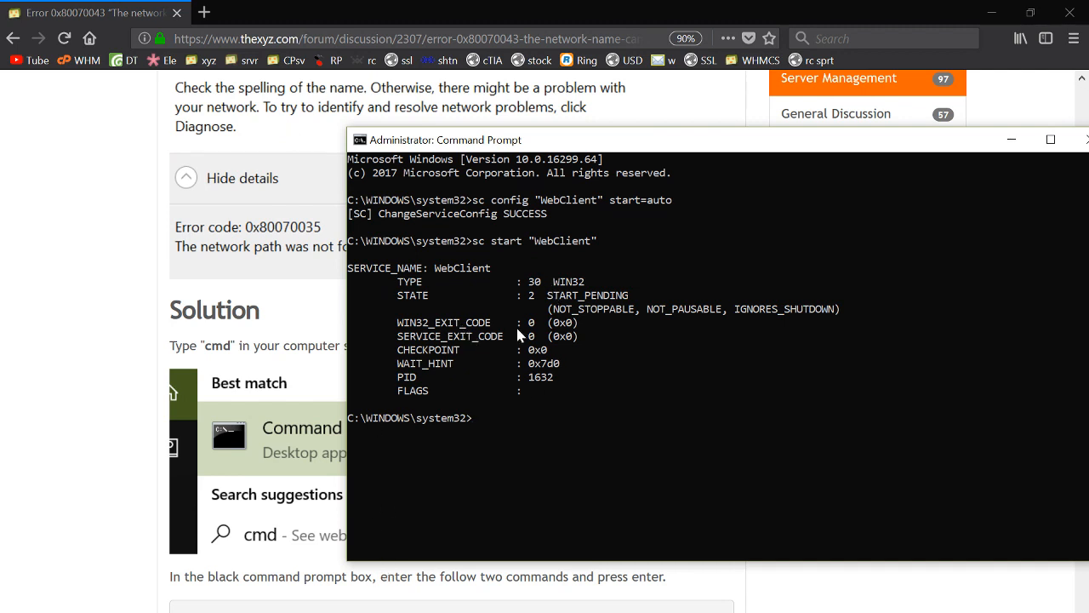
{"action": "mouse_move", "coordinate": [502, 353]}
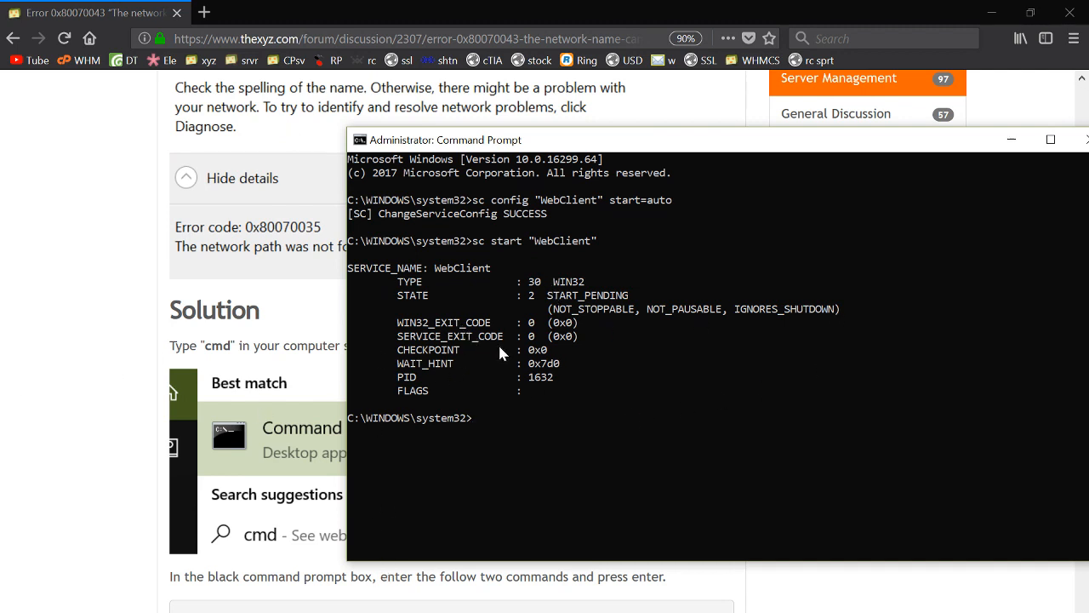
{"action": "mouse_move", "coordinate": [125, 468]}
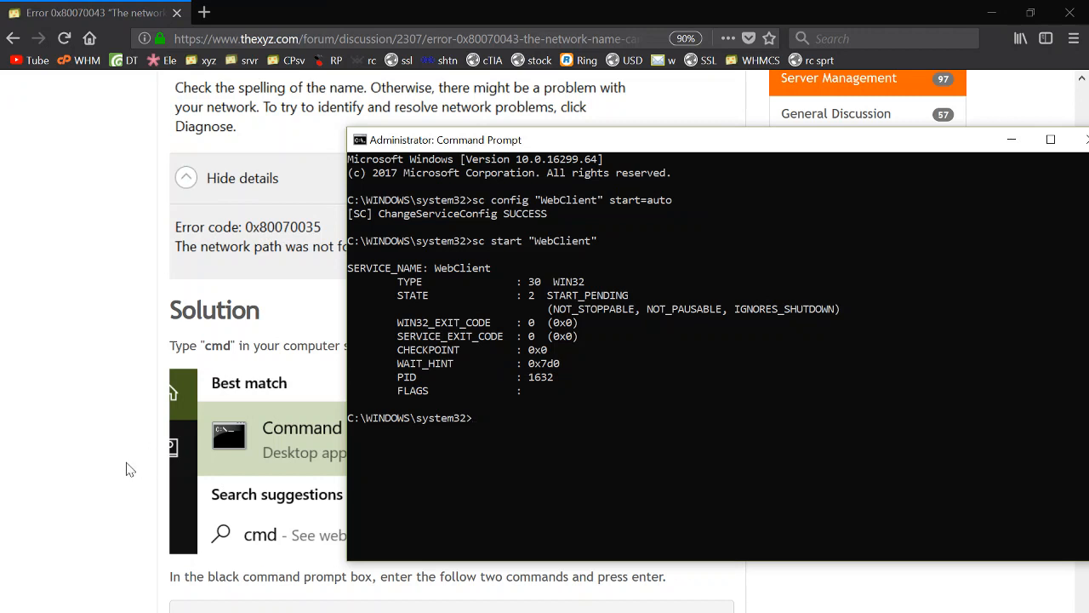